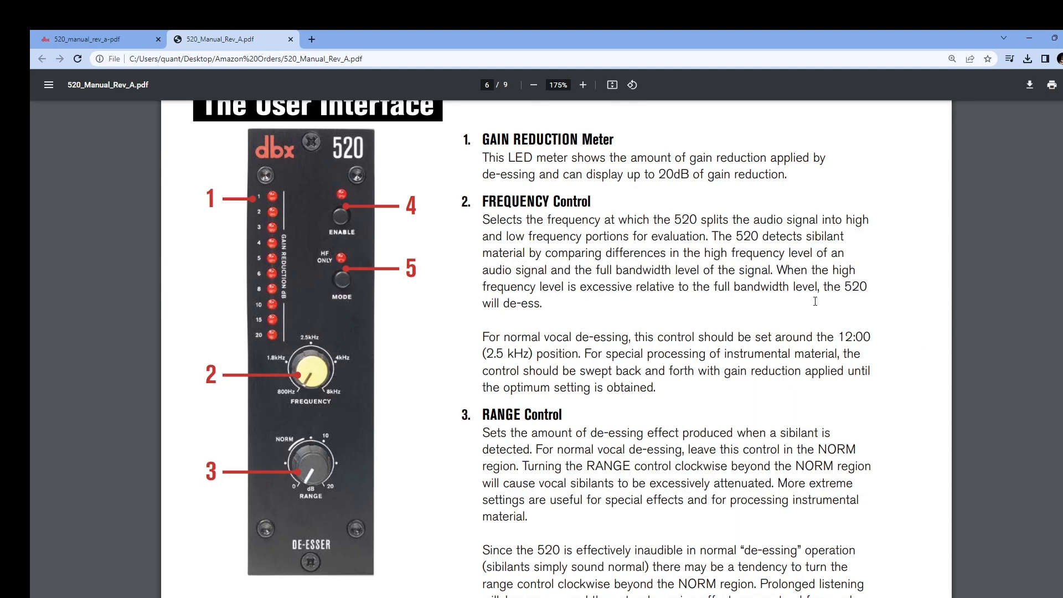
mouse_move(301, 239)
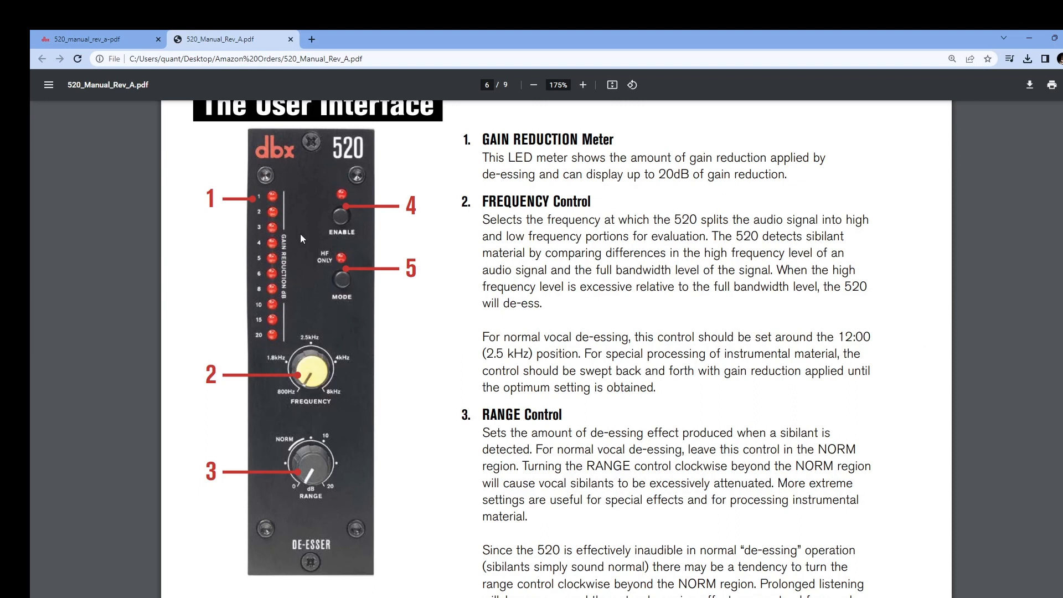
mouse_move(267, 186)
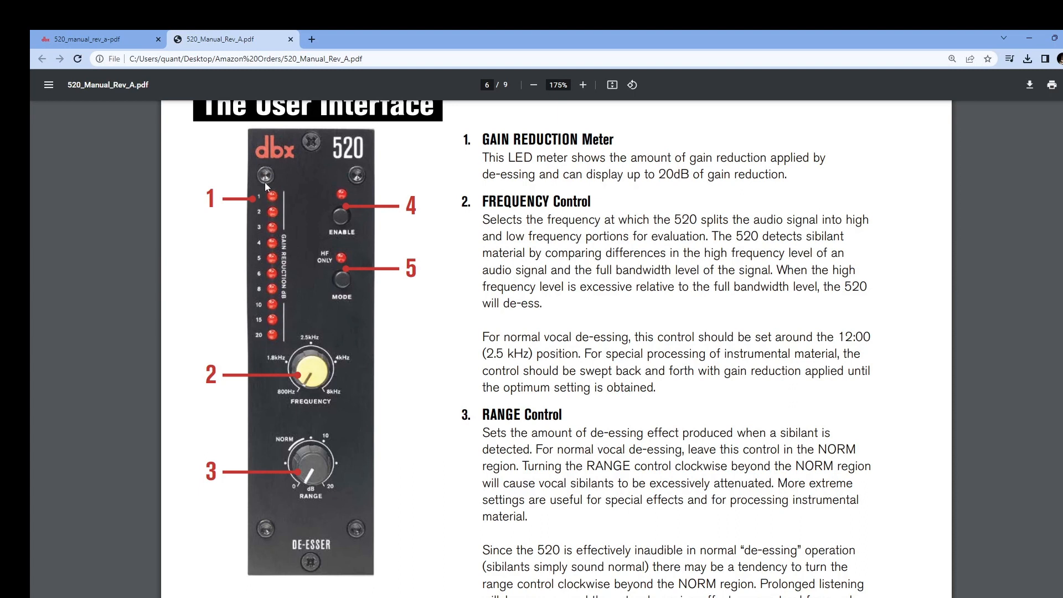
mouse_move(655, 165)
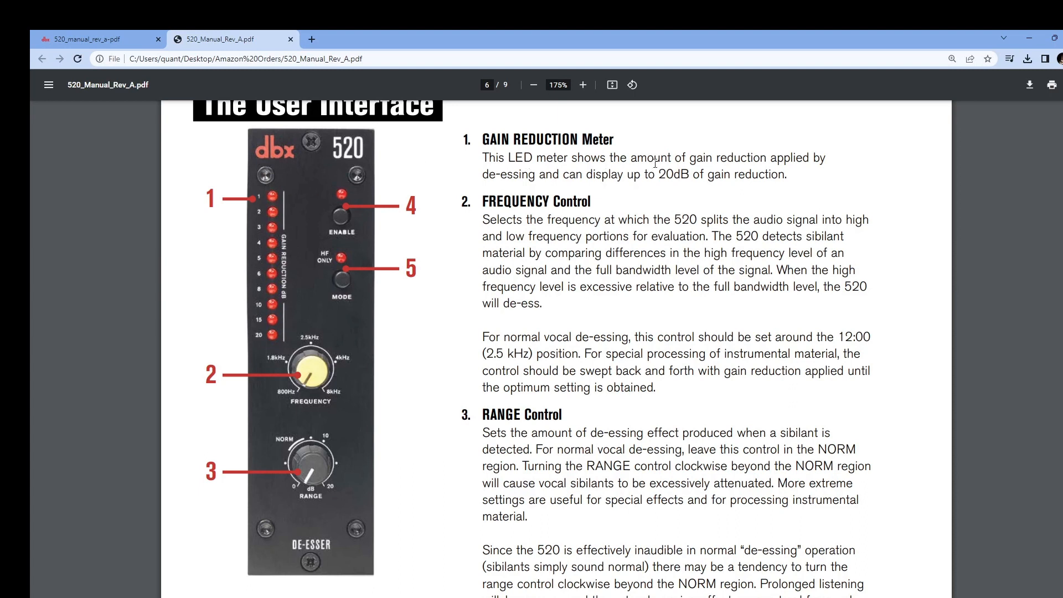
mouse_move(295, 210)
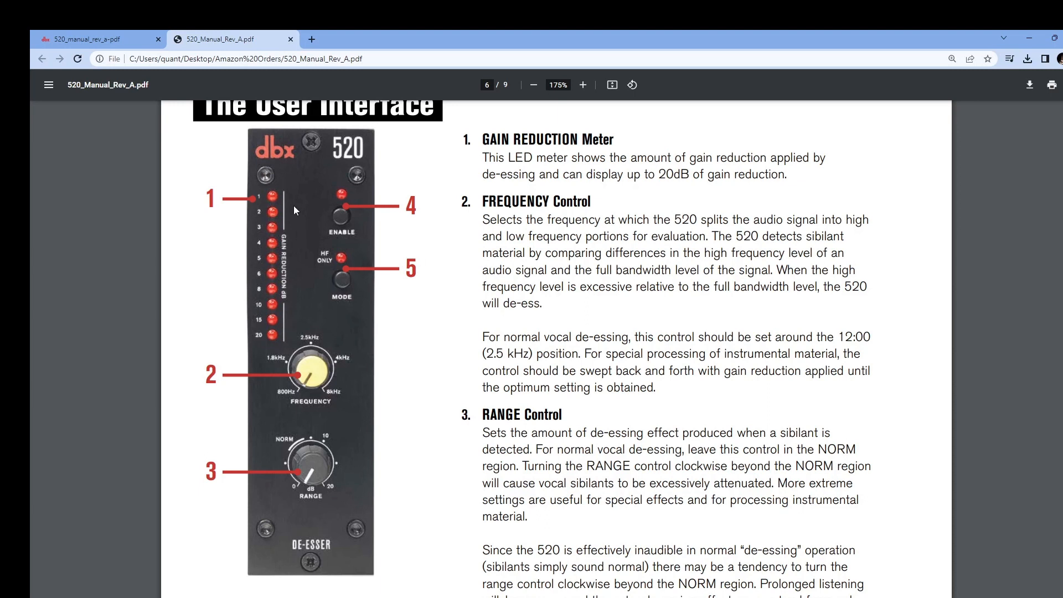
mouse_move(272, 336)
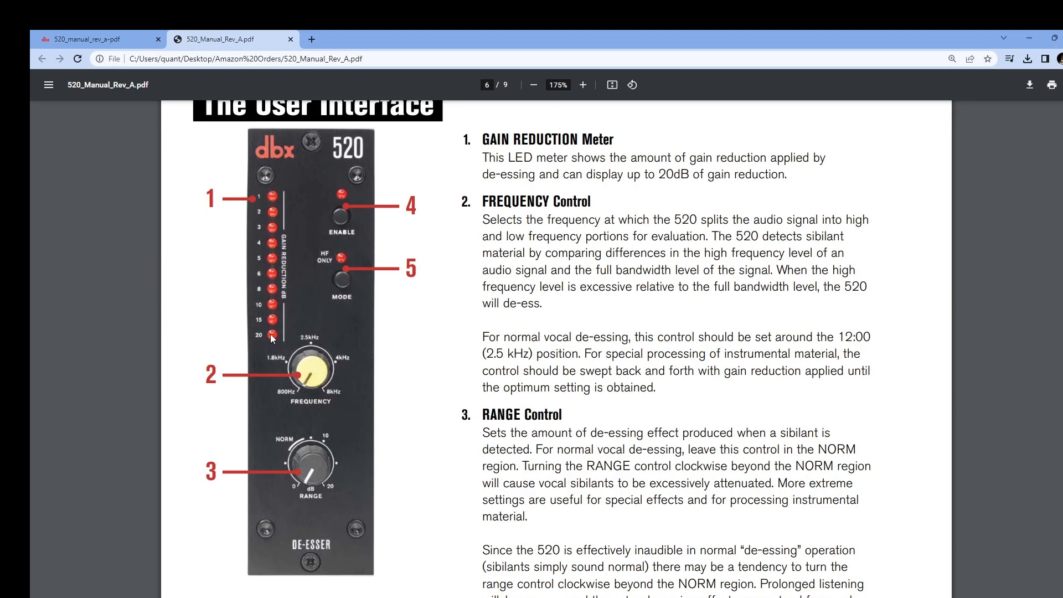
mouse_move(352, 336)
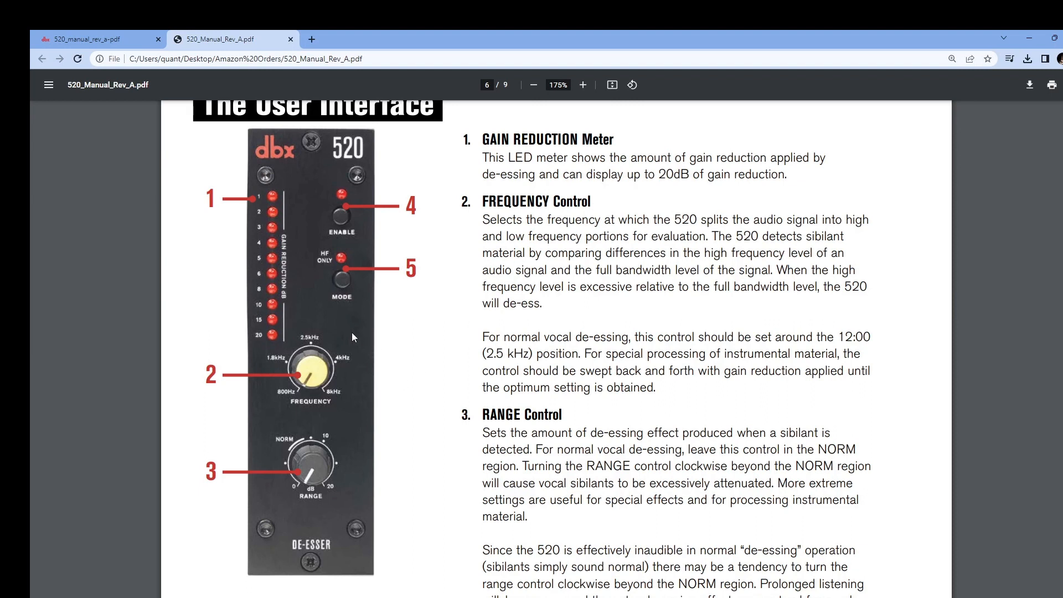
mouse_move(334, 322)
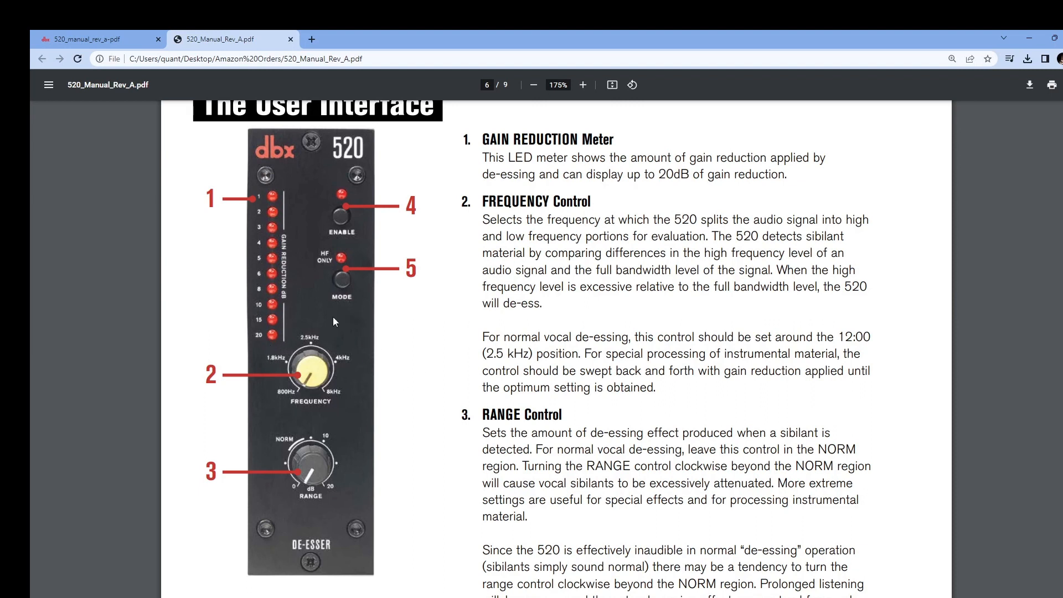
mouse_move(355, 332)
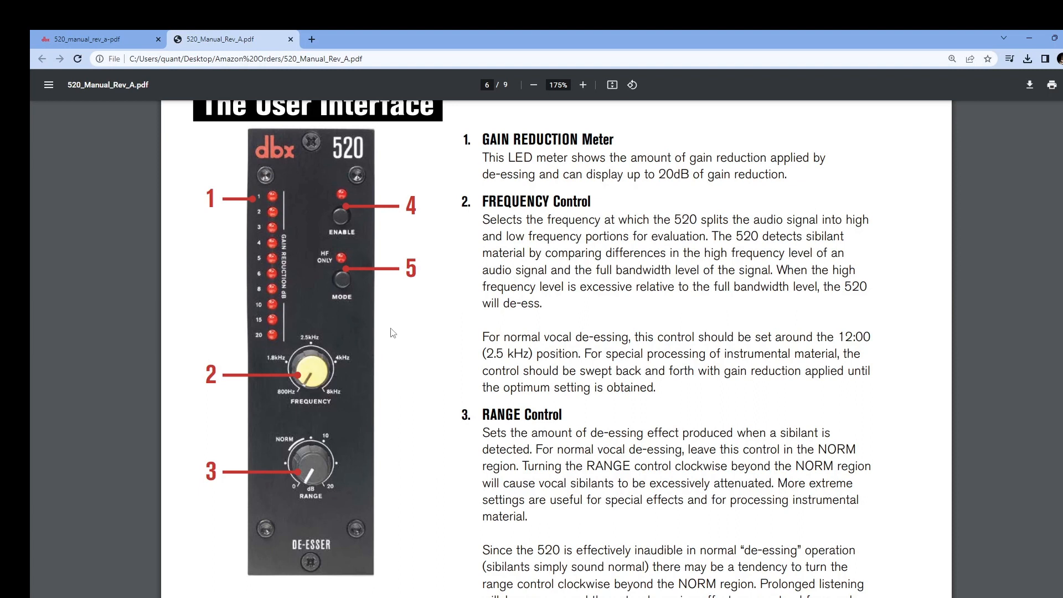
mouse_move(302, 281)
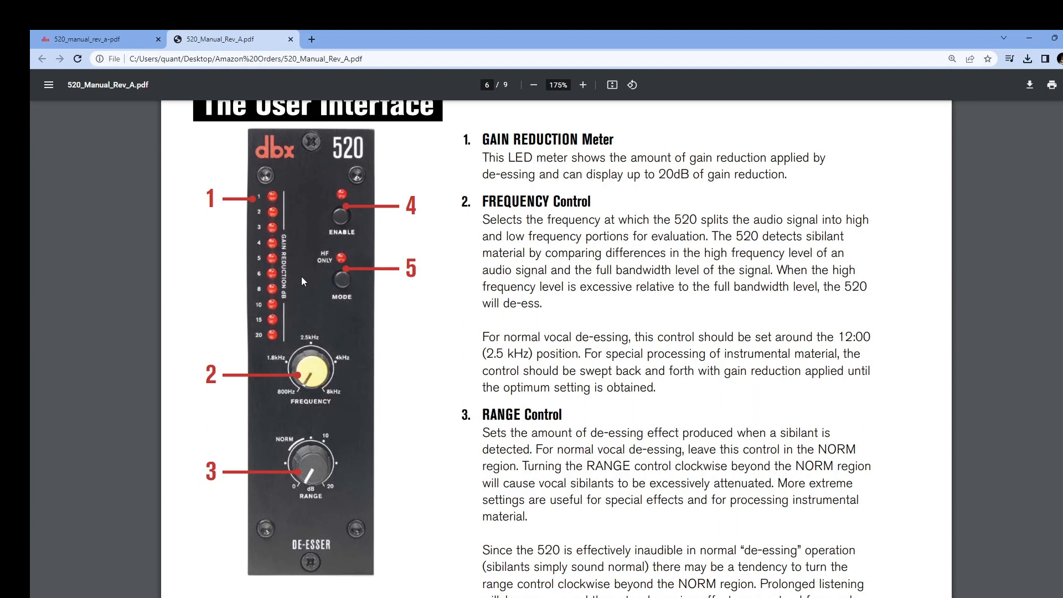
mouse_move(358, 247)
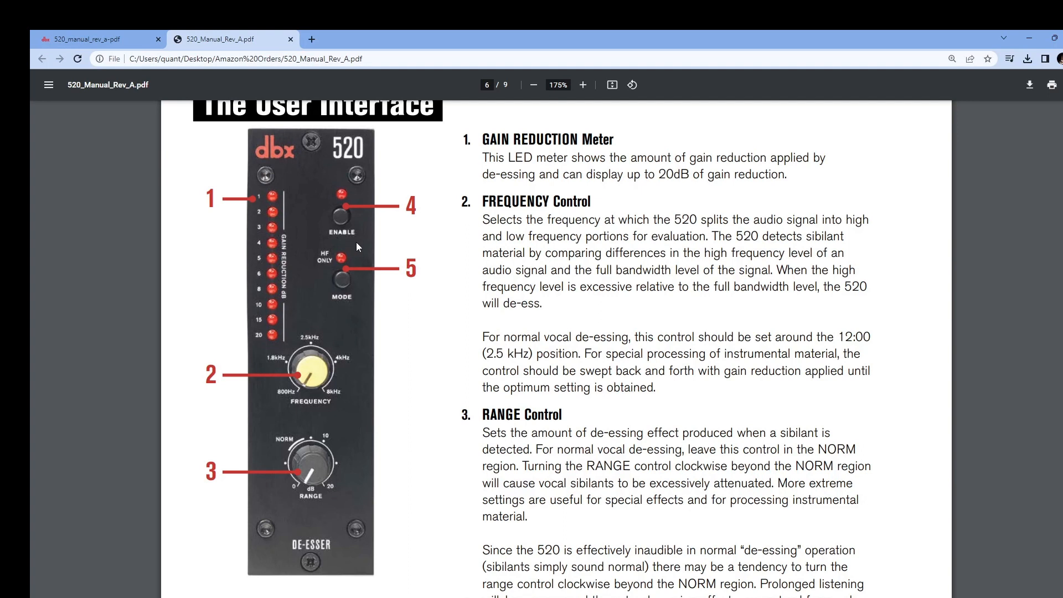
mouse_move(363, 253)
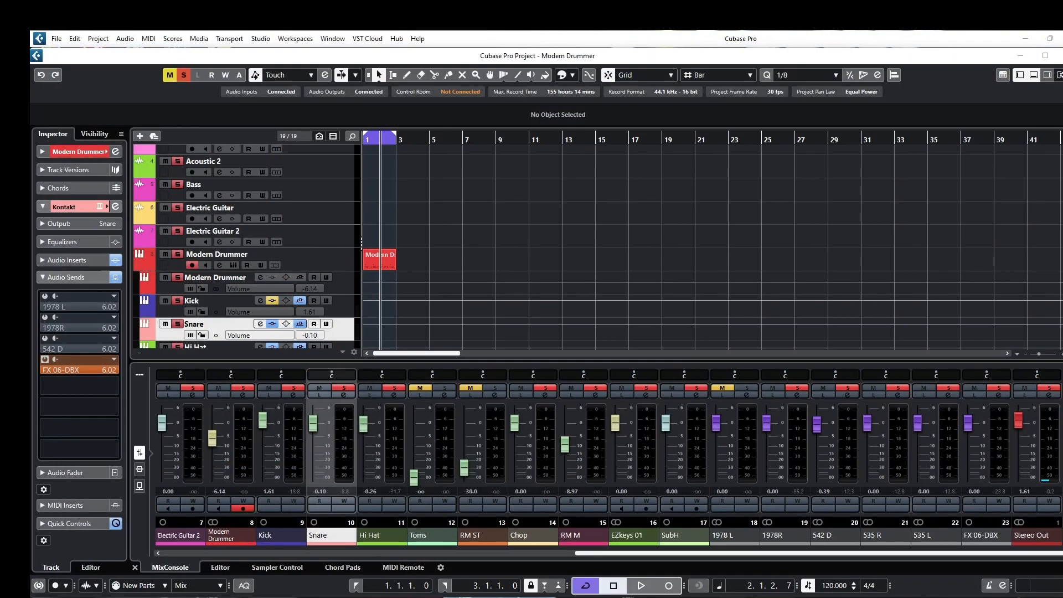
mouse_move(1007, 127)
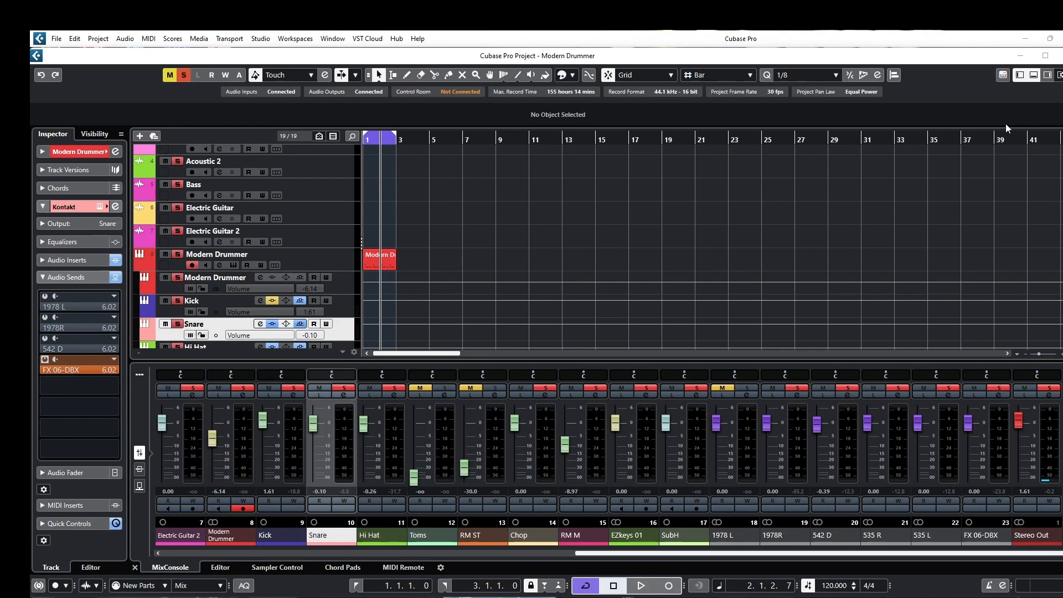
mouse_move(988, 170)
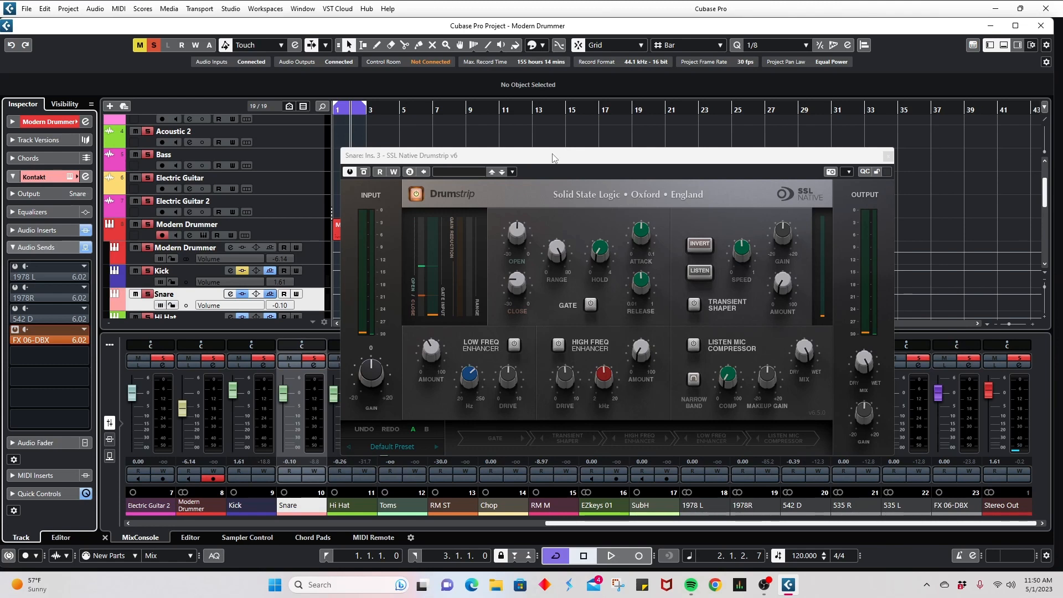
Show the SSL Native Drumstrip v6 window from the Snare channel's insert slot 3
click(614, 555)
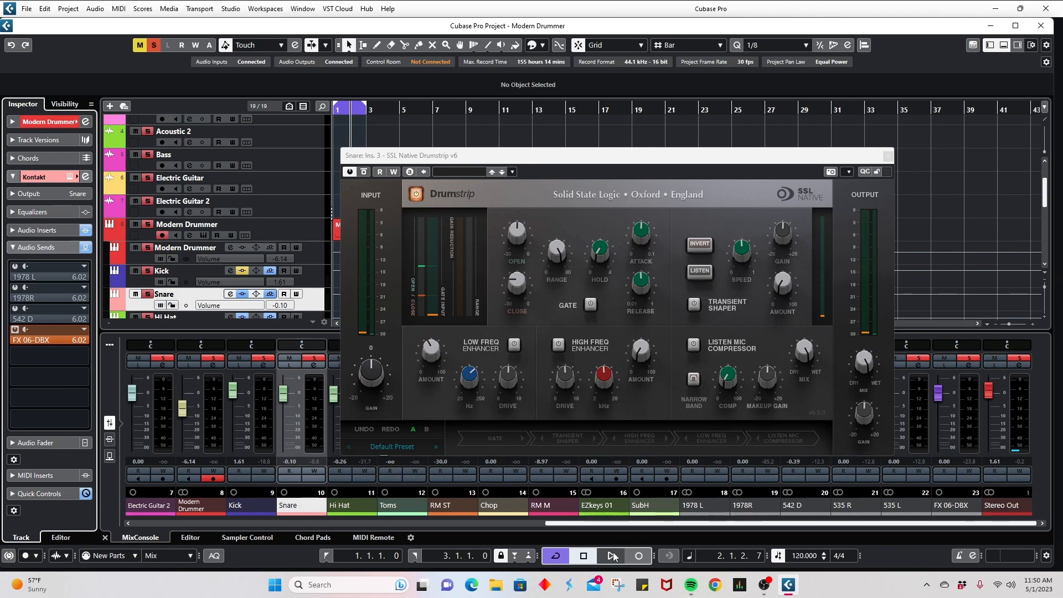
mouse_move(612, 556)
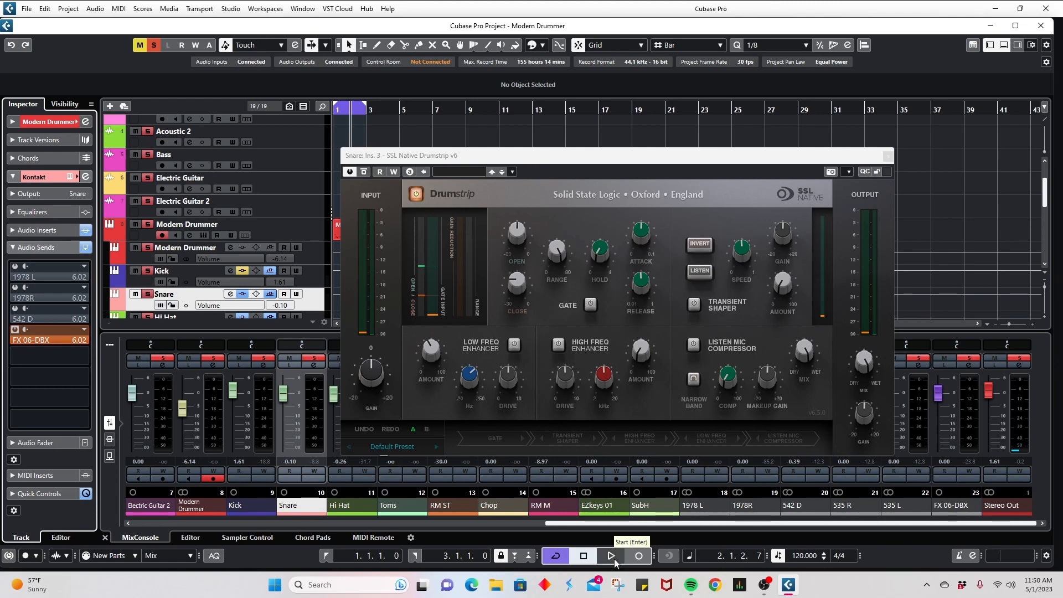
Start project playback and enable the snare Drumstrip's low frequency enhancer (amount about 66.8)
click(611, 555)
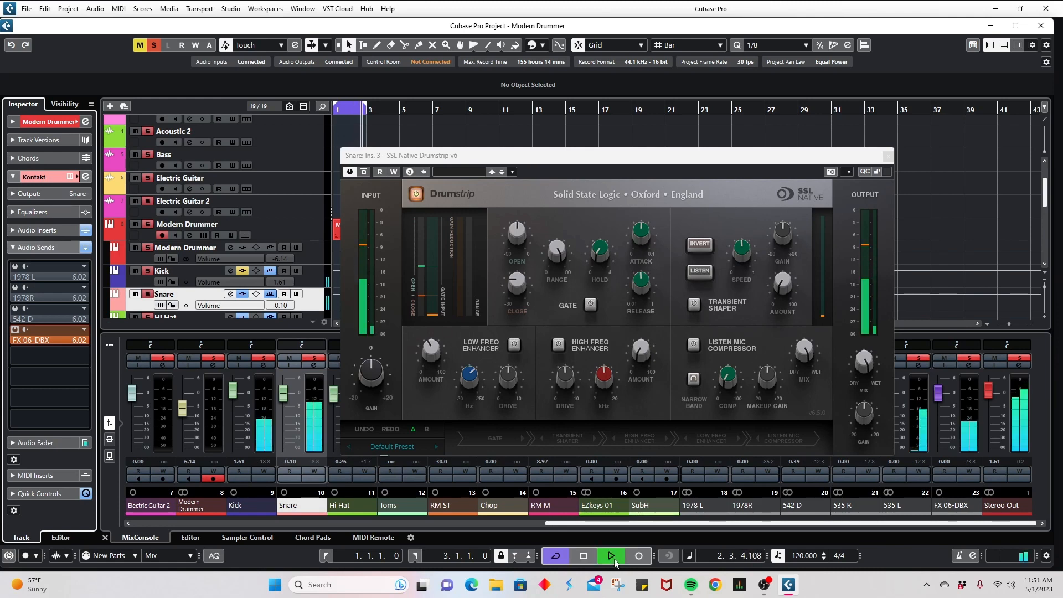
click(611, 555)
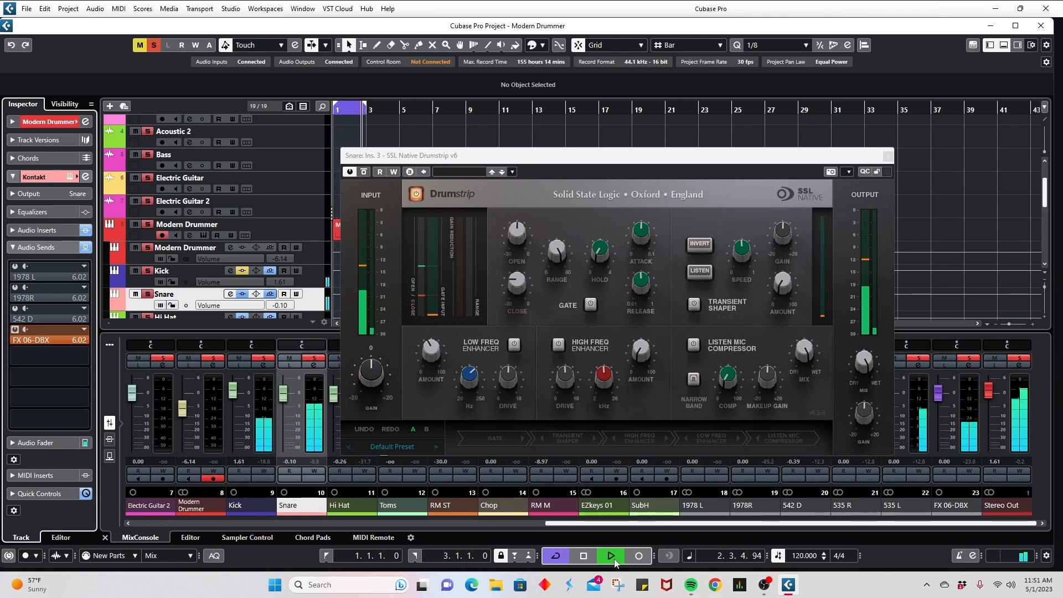
click(611, 555)
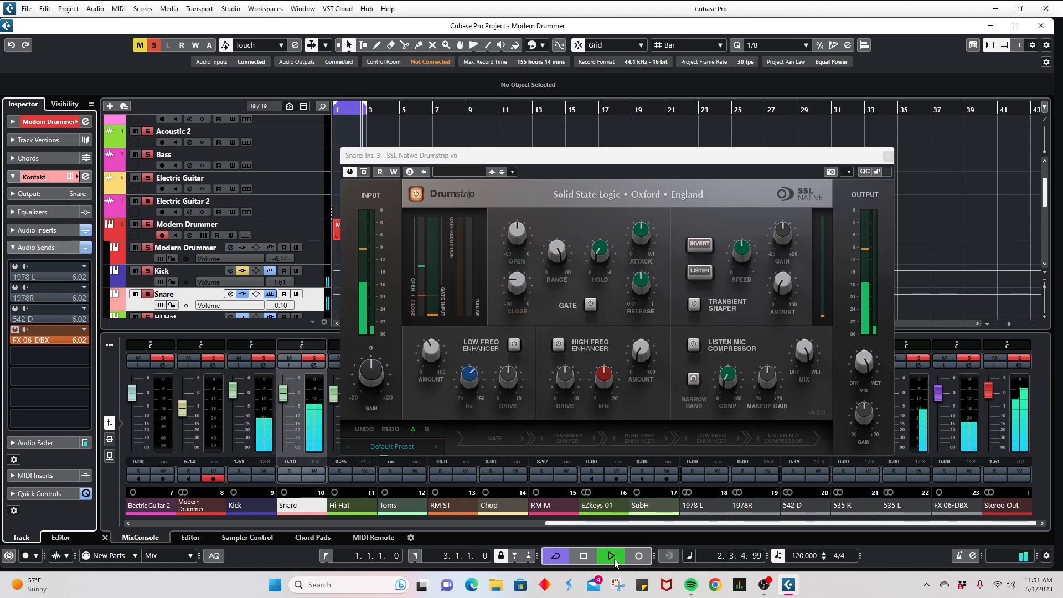
click(612, 555)
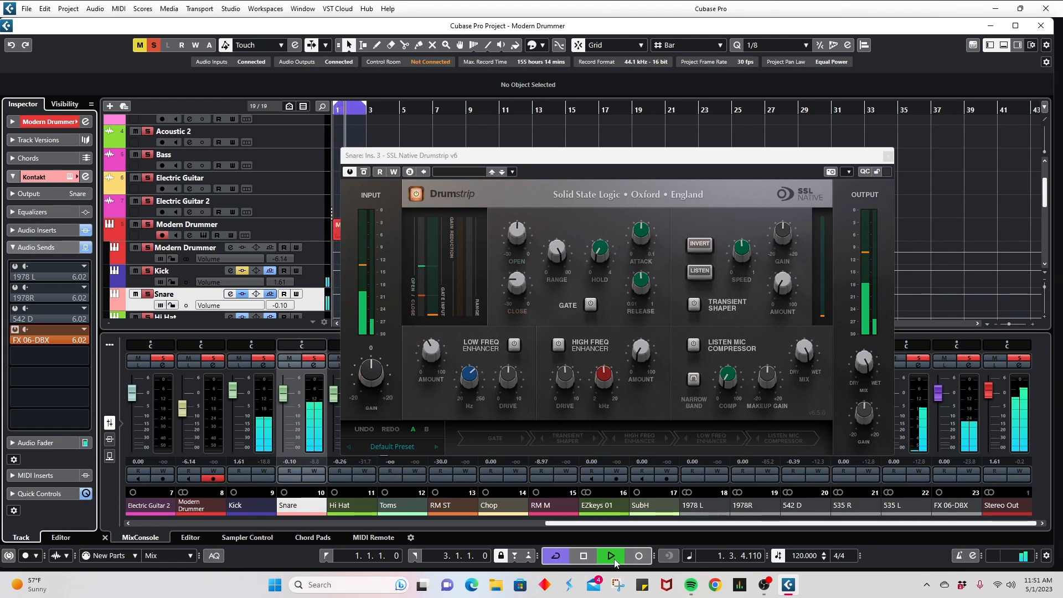
click(611, 556)
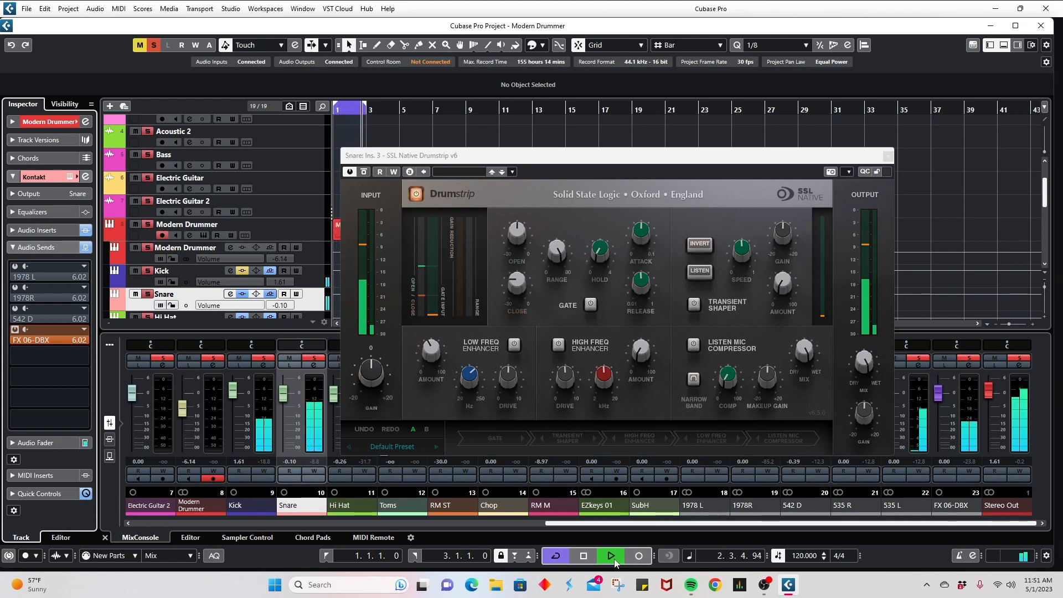
click(612, 556)
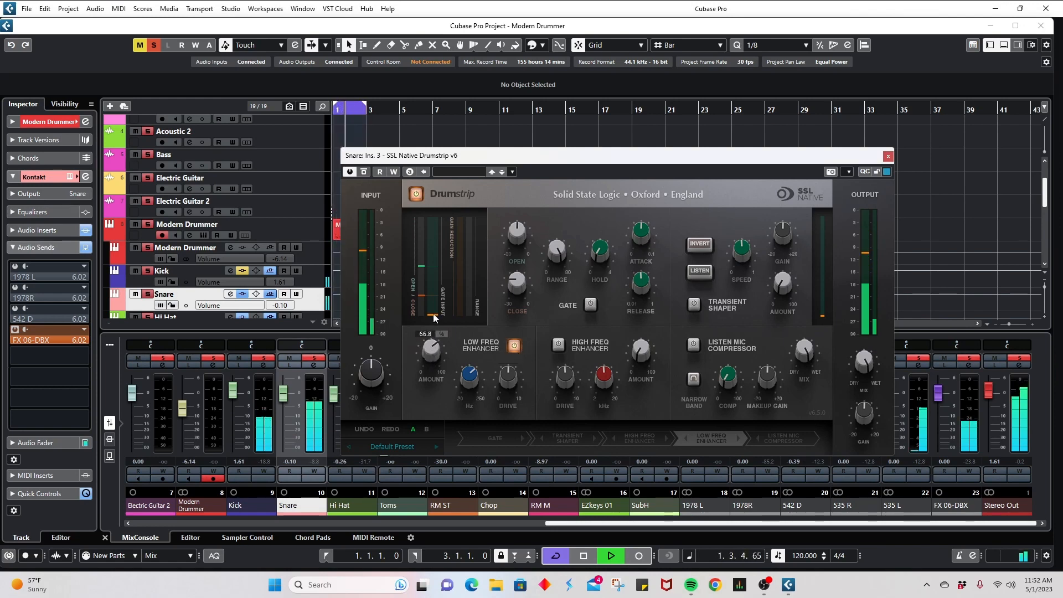
Turn the low enhancer amount down to about 32 and frequency to about 99 Hz
drag(431, 349, 431, 369)
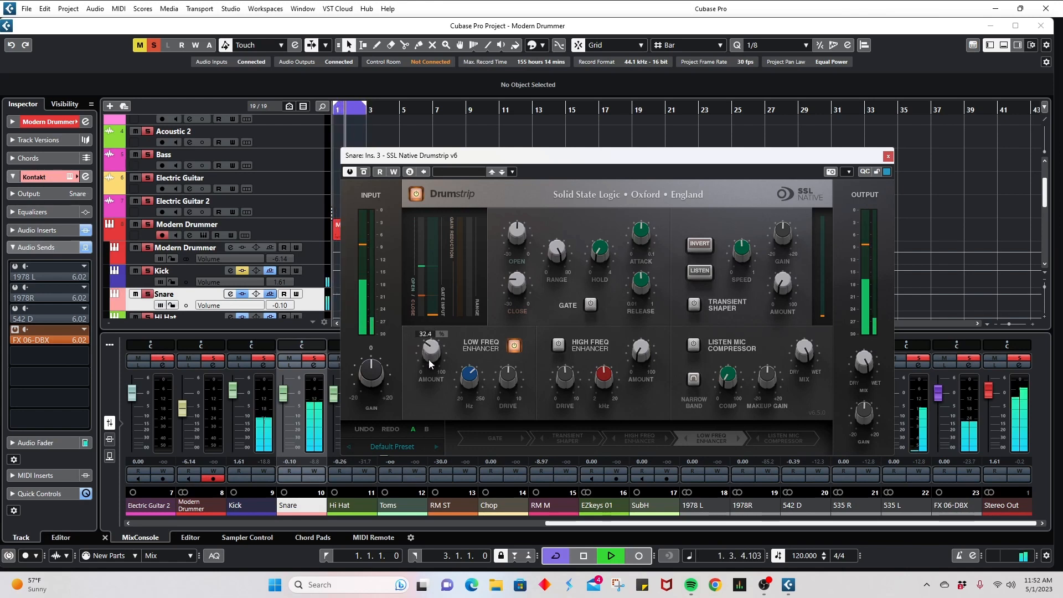
drag(468, 374, 471, 386)
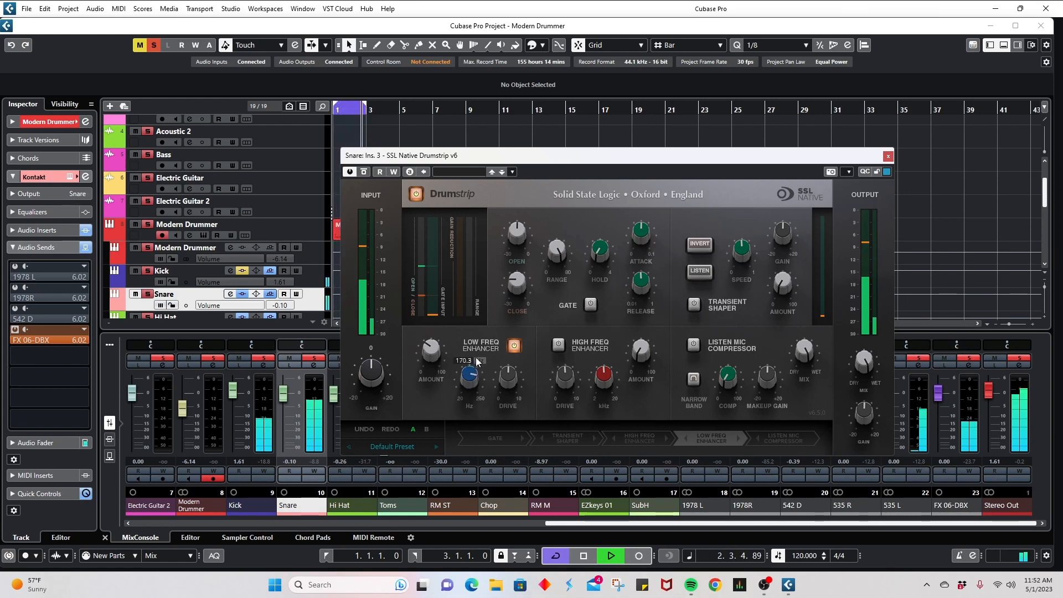
drag(468, 376, 468, 393)
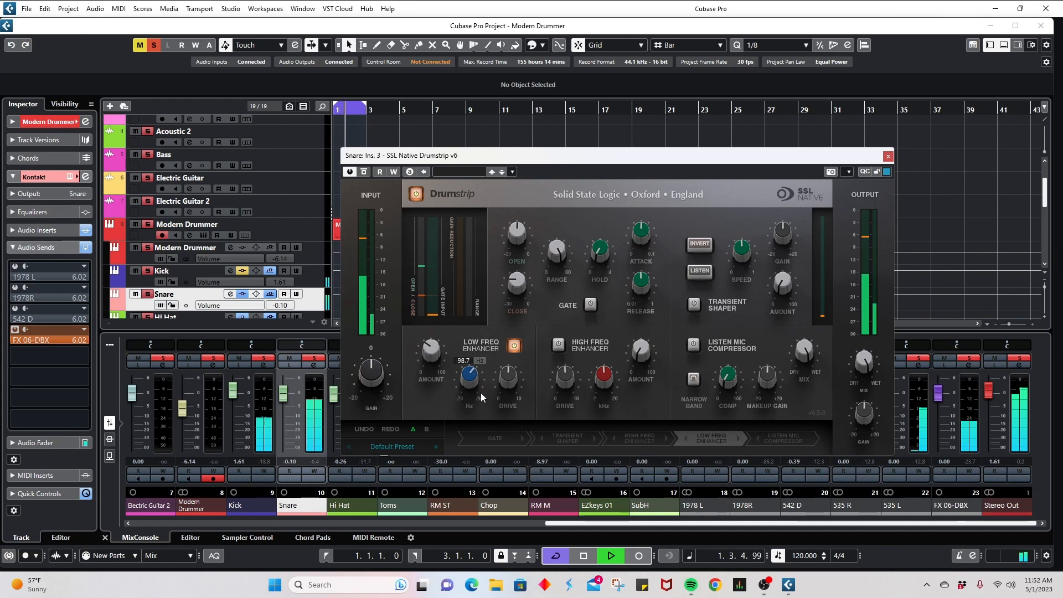
drag(430, 353, 431, 363)
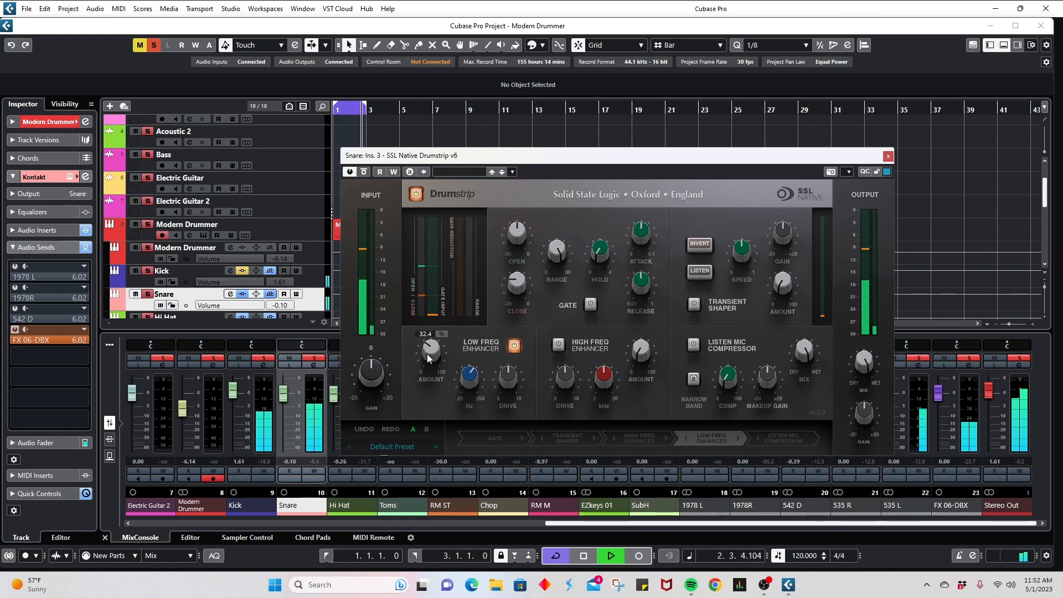
drag(508, 377, 512, 380)
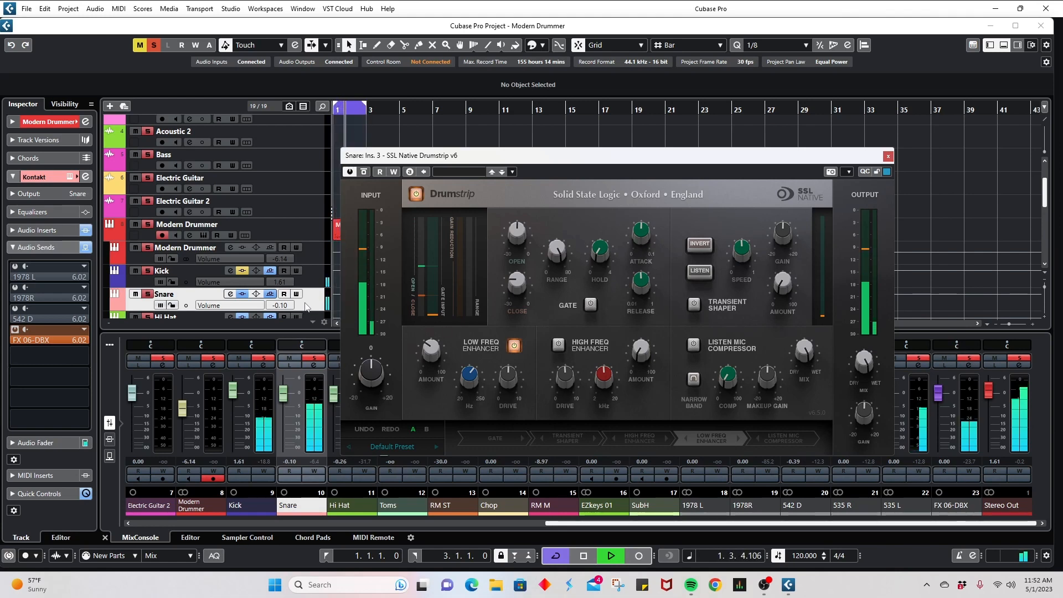
Enable the high frequency enhancer with amount about 60.8, drive 7.96 and frequency near 4810
click(514, 346)
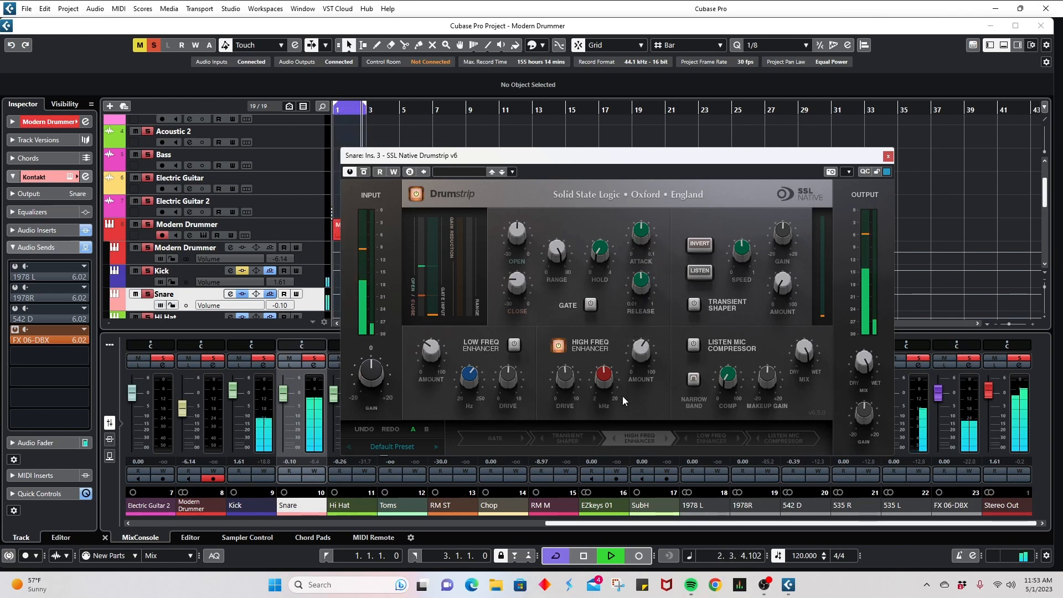
drag(640, 356, 641, 345)
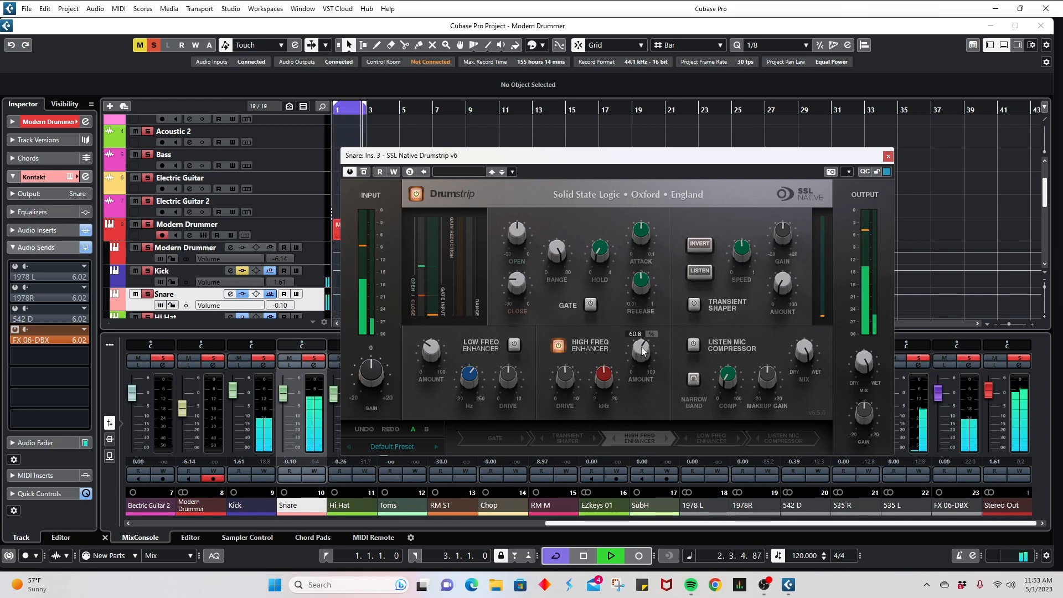
drag(564, 372, 570, 389)
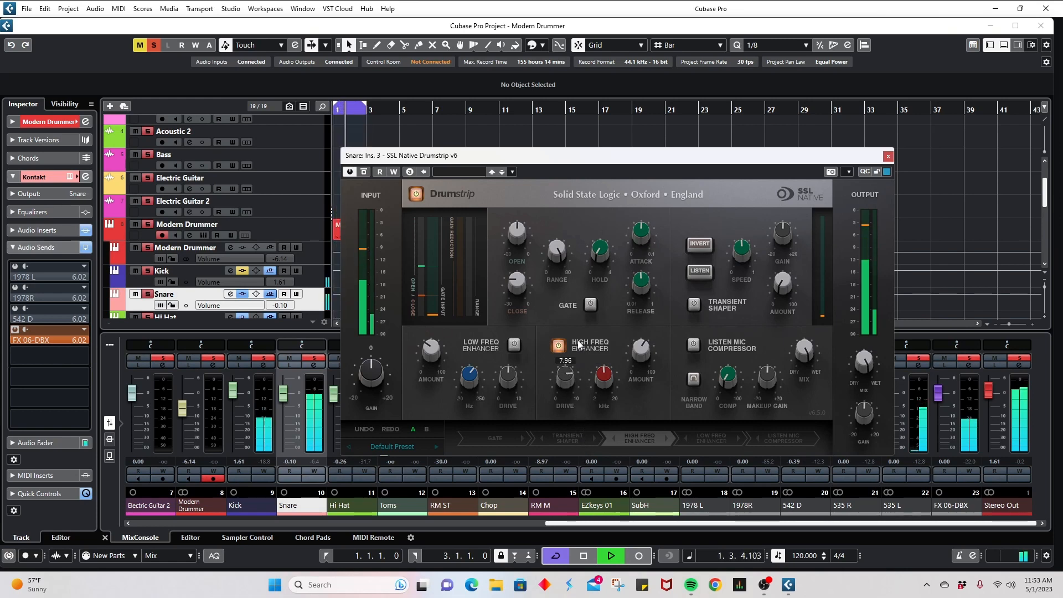
drag(564, 377, 564, 400)
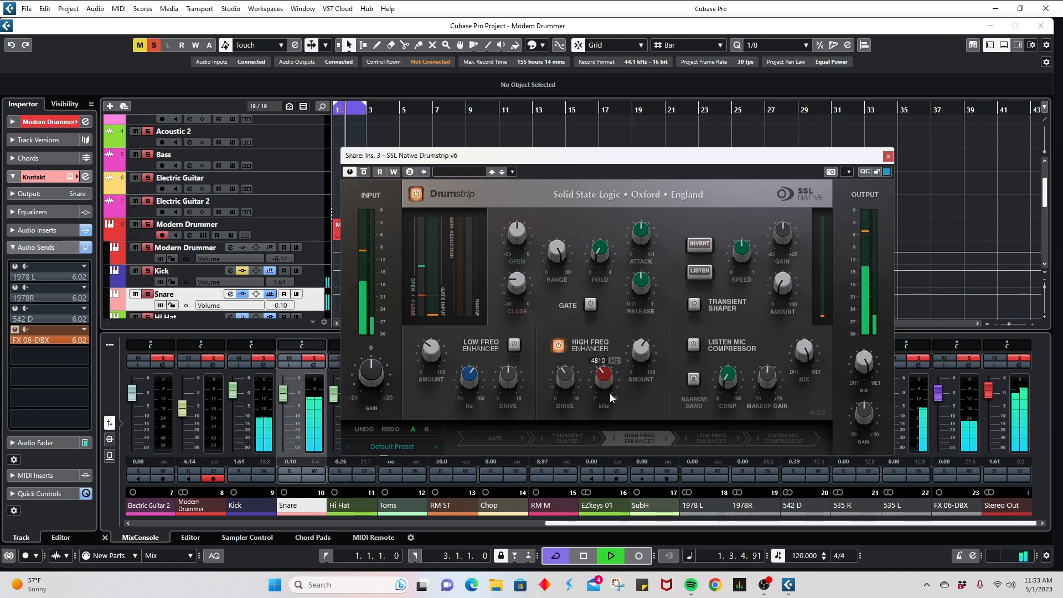
drag(603, 376, 603, 363)
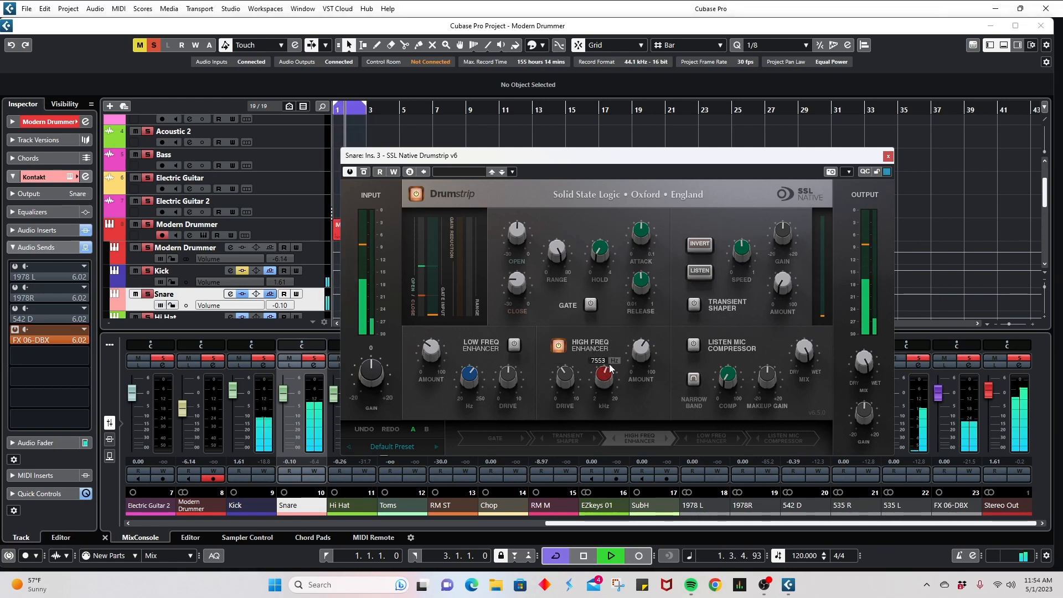
Lower the high frequency enhancer's frequency to about 4075 Hz
drag(602, 371, 602, 387)
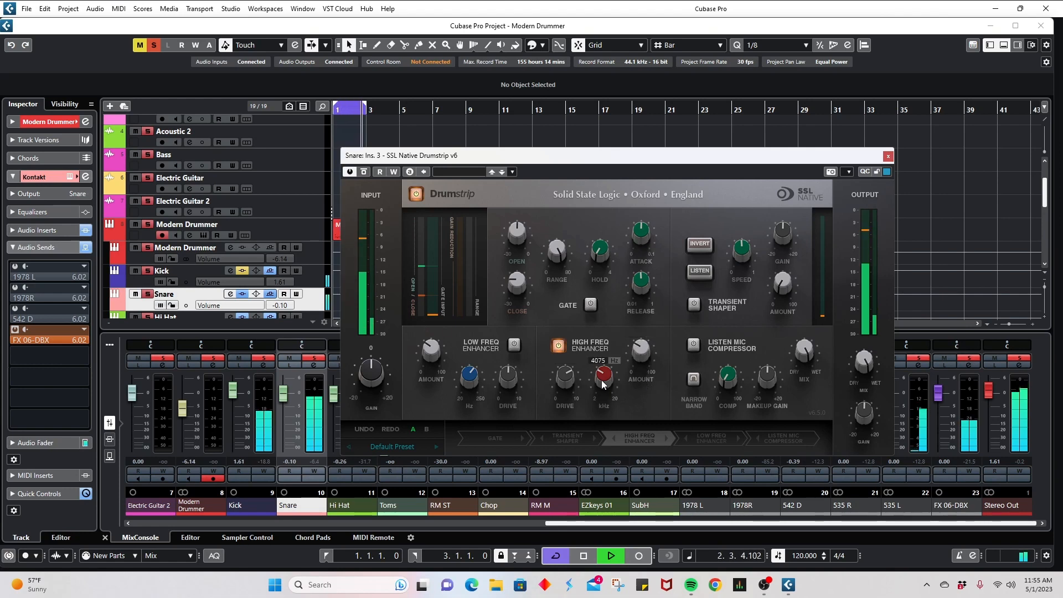
Fine-tune the high enhancer frequency back to roughly 4 kHz (about 4075)
drag(602, 376, 607, 335)
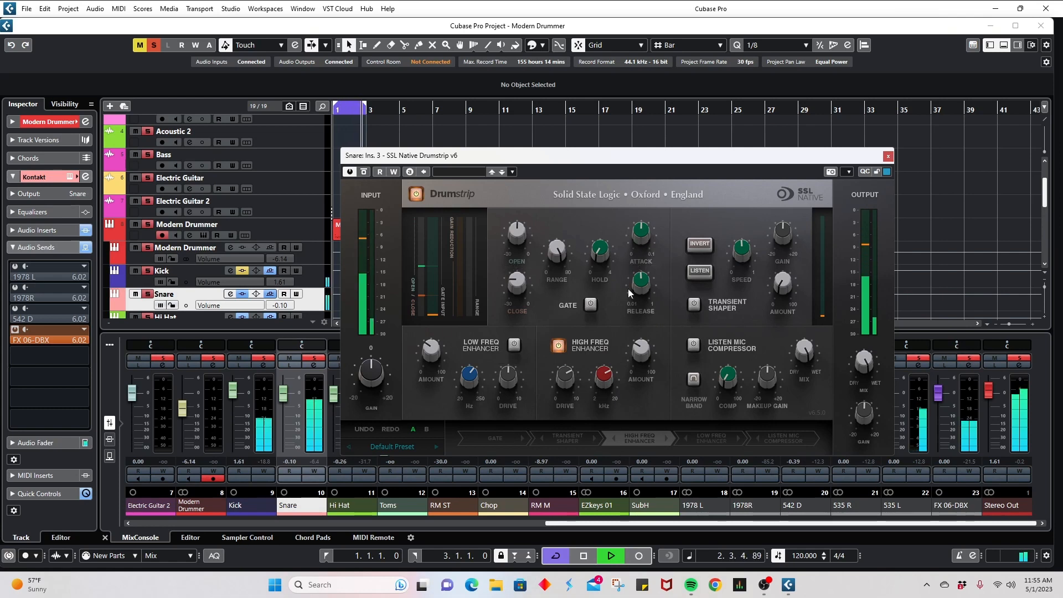
mouse_move(656, 406)
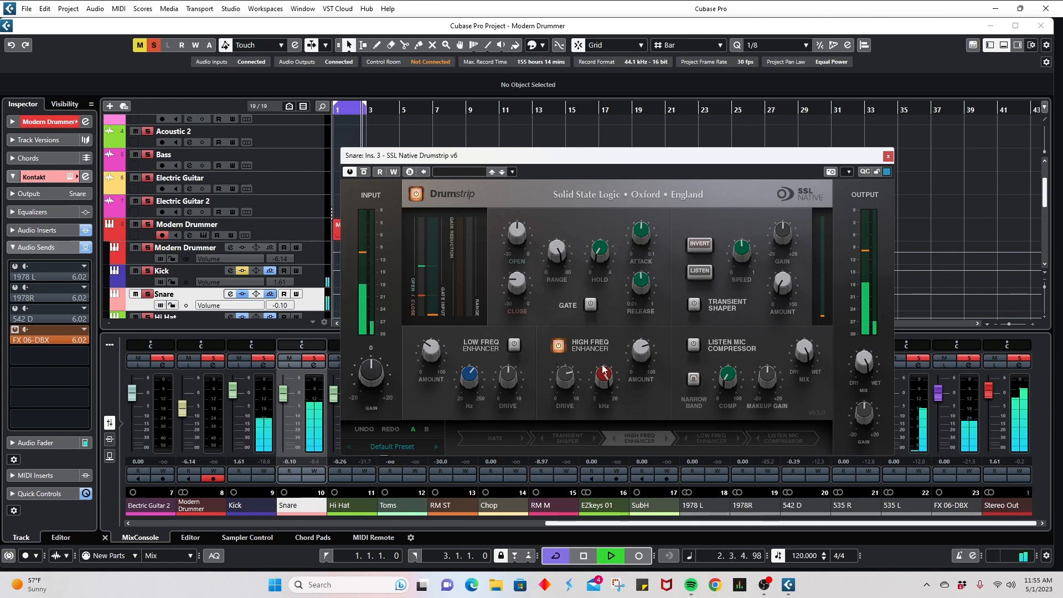
drag(603, 377, 603, 363)
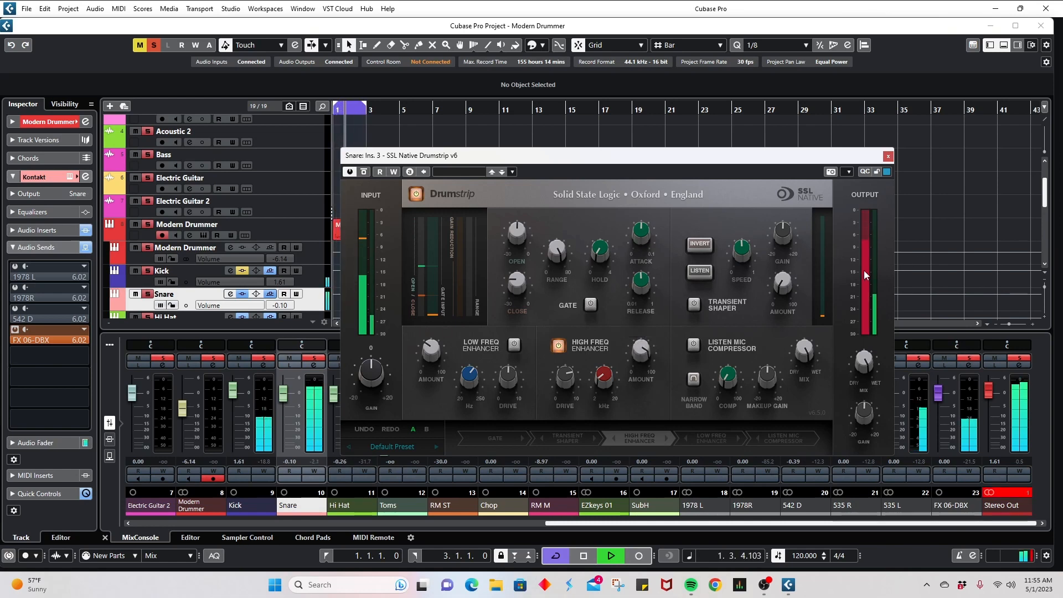
drag(641, 366, 640, 345)
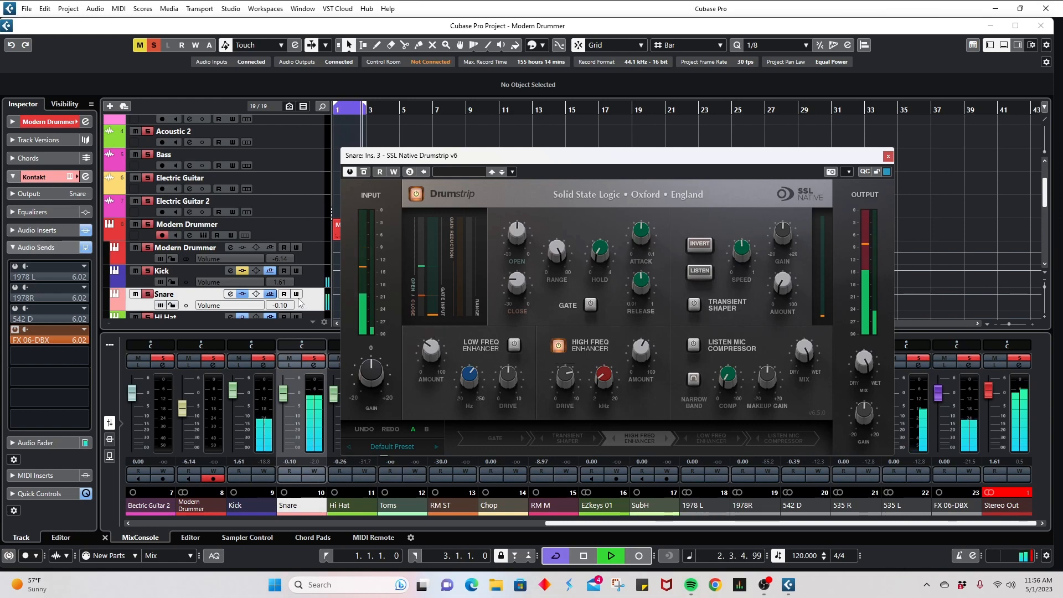
Scroll the track list down to reach the Hi Hat track
scroll(down, 3)
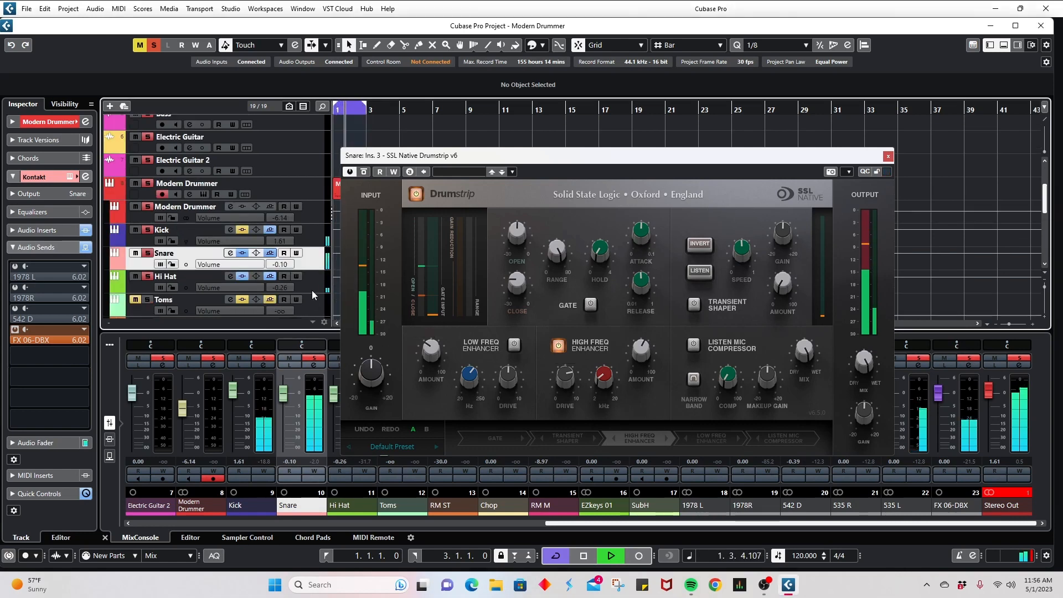
scroll(down, 3)
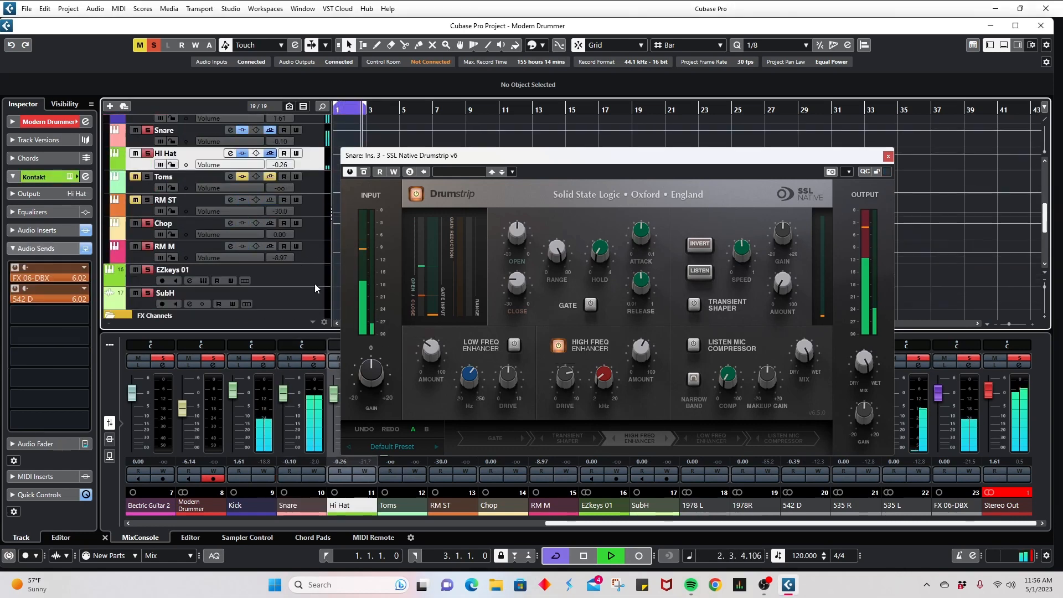